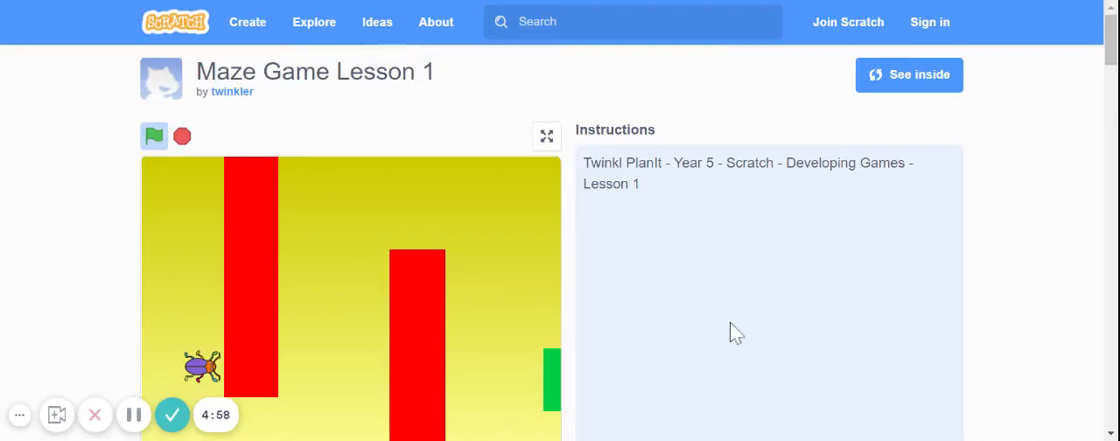
Switch into the editor via See inside and scroll through the Beetle sprite's movement scripts
{"action": "scroll", "scroll_direction": "down", "scroll_amount": 3}
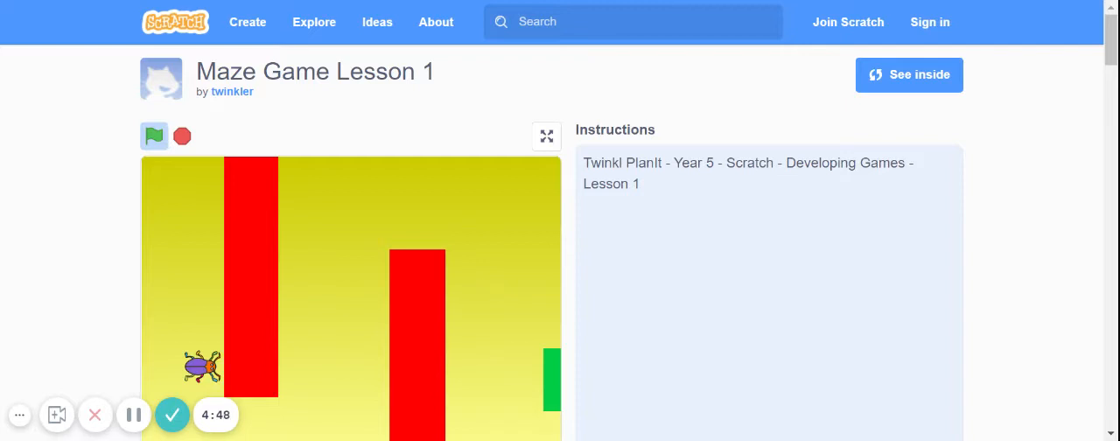
{"action": "mouse_move", "coordinate": [798, 116]}
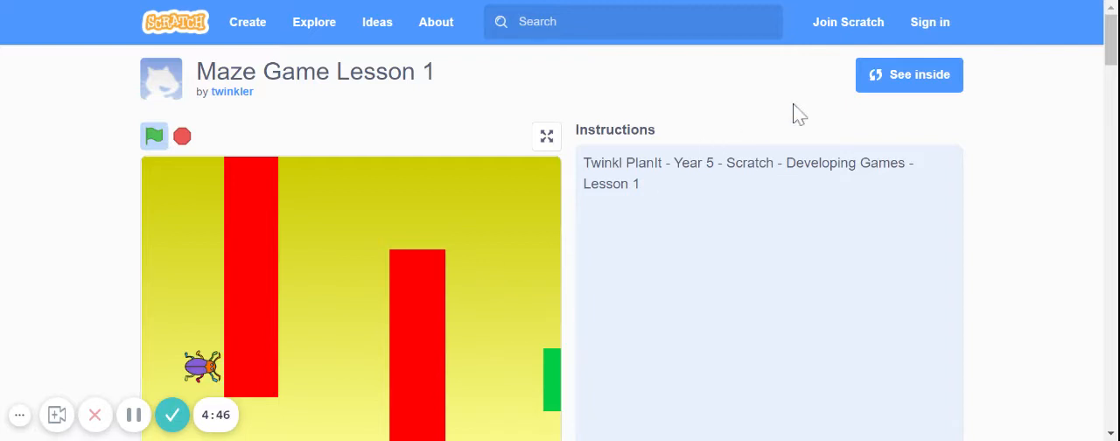
{"action": "mouse_move", "coordinate": [919, 88]}
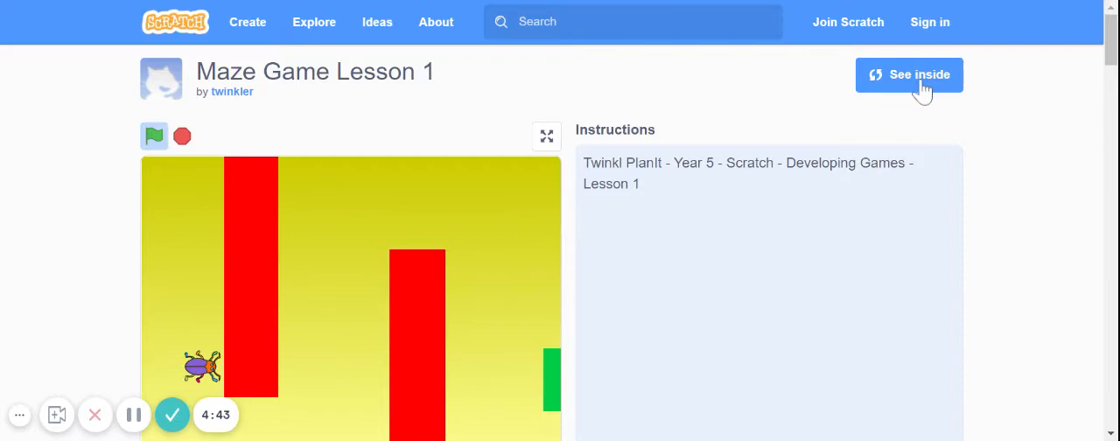
{"action": "left_click", "coordinate": [910, 73]}
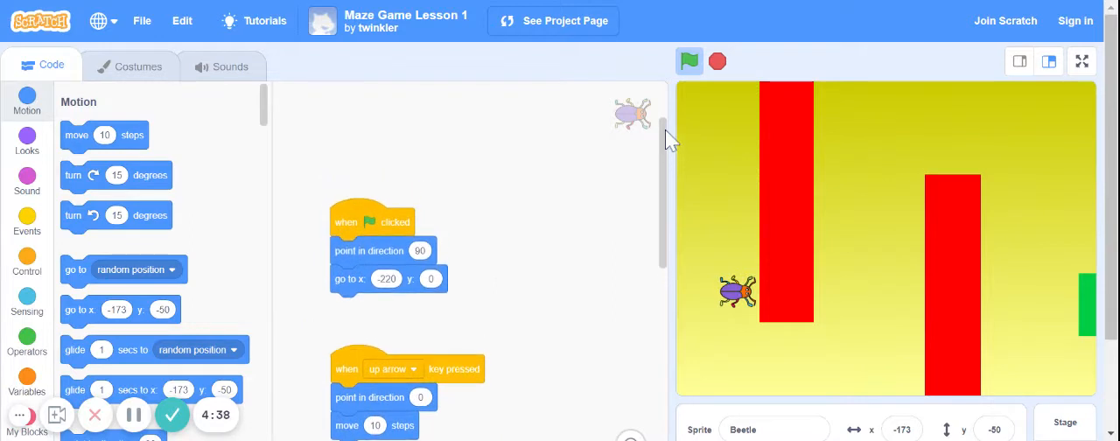
{"action": "scroll", "scroll_direction": "down", "scroll_amount": 3}
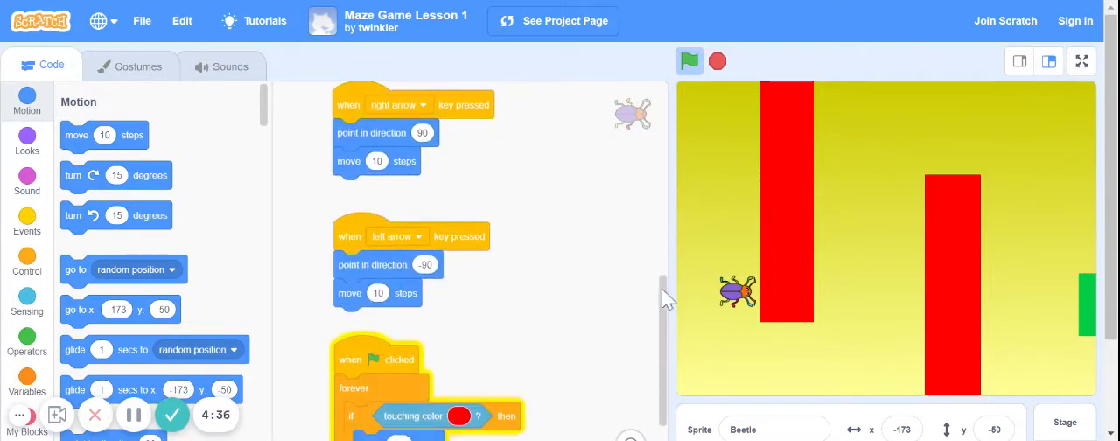
{"action": "scroll", "scroll_direction": "down", "scroll_amount": 3}
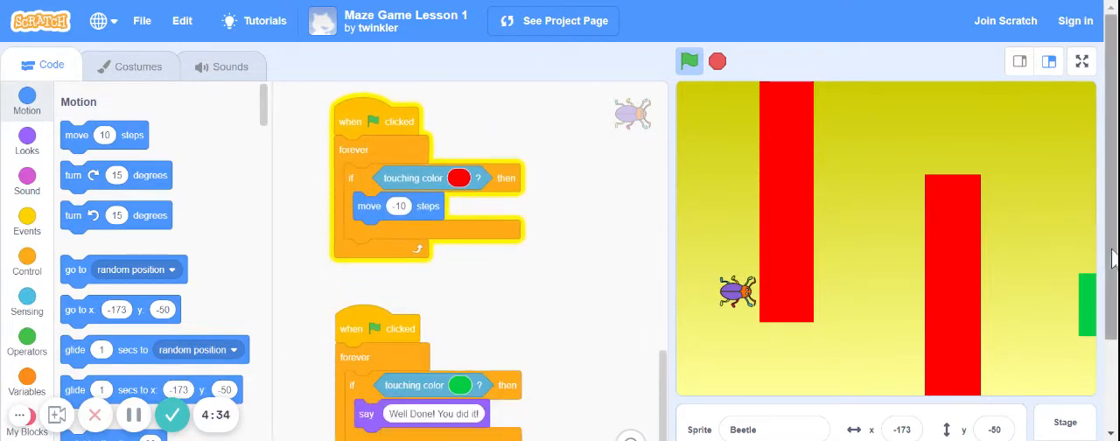
{"action": "scroll", "scroll_direction": "down", "scroll_amount": 3}
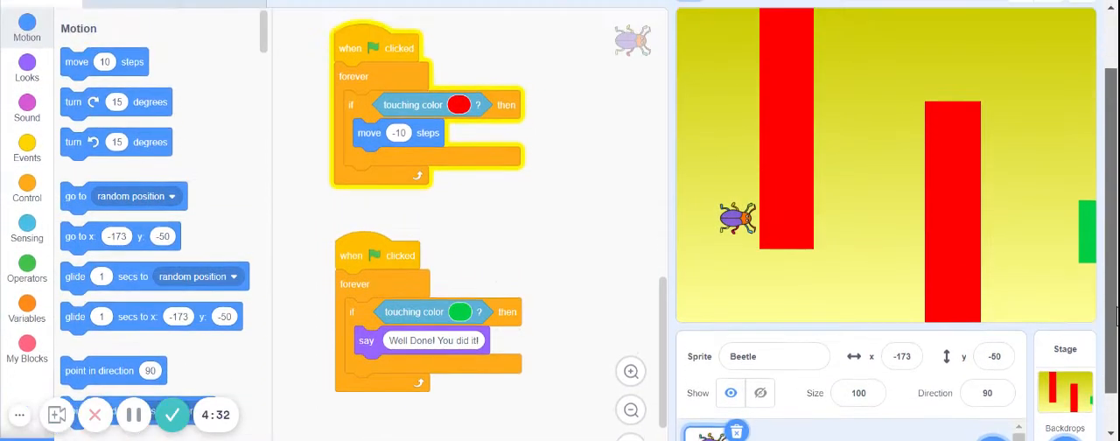
{"action": "scroll", "scroll_direction": "down", "scroll_amount": 3}
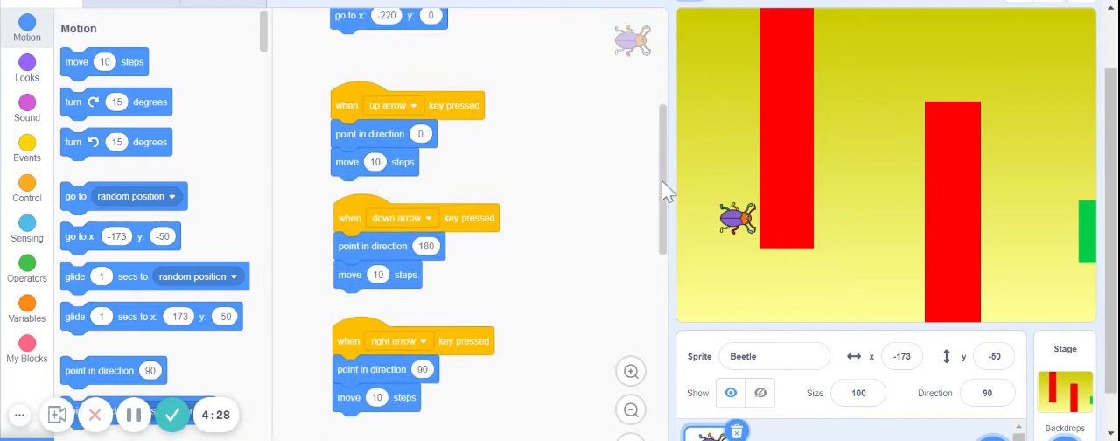
Scroll further through the arrow-key and red-wall colour-touch scripts while the beetle advances
{"action": "scroll", "scroll_direction": "down", "scroll_amount": 3}
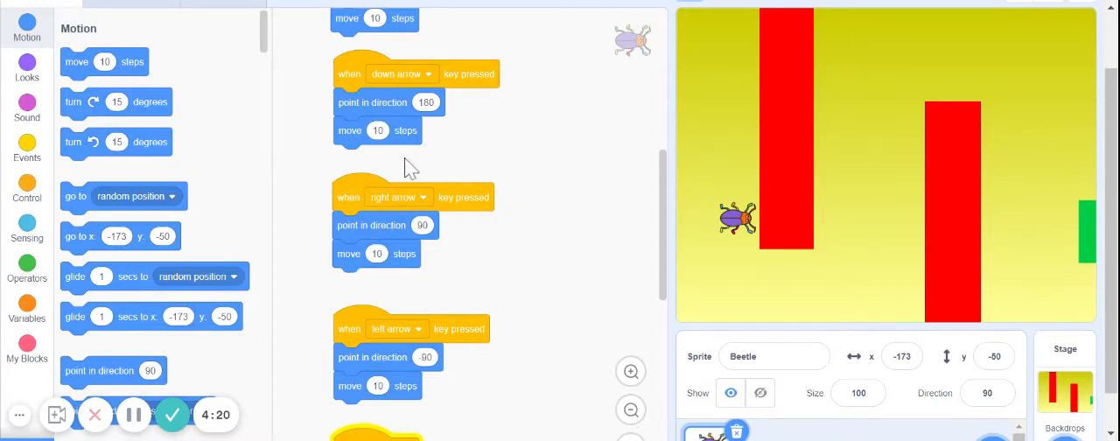
{"action": "scroll", "scroll_direction": "down", "scroll_amount": 3}
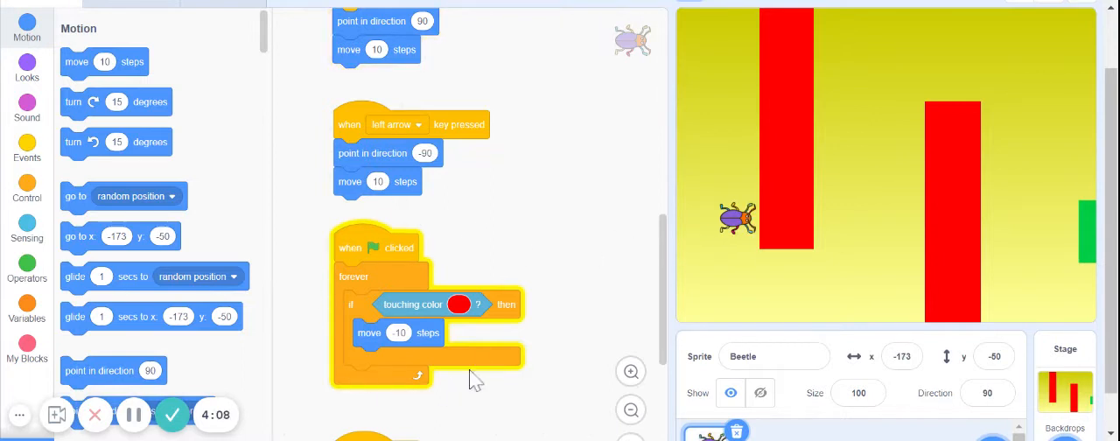
{"action": "mouse_move", "coordinate": [674, 249]}
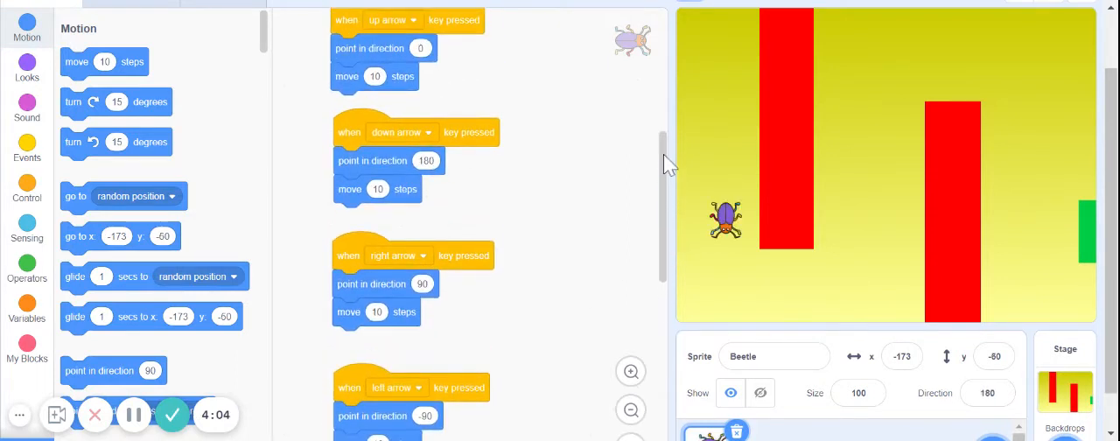
{"action": "mouse_move", "coordinate": [441, 142]}
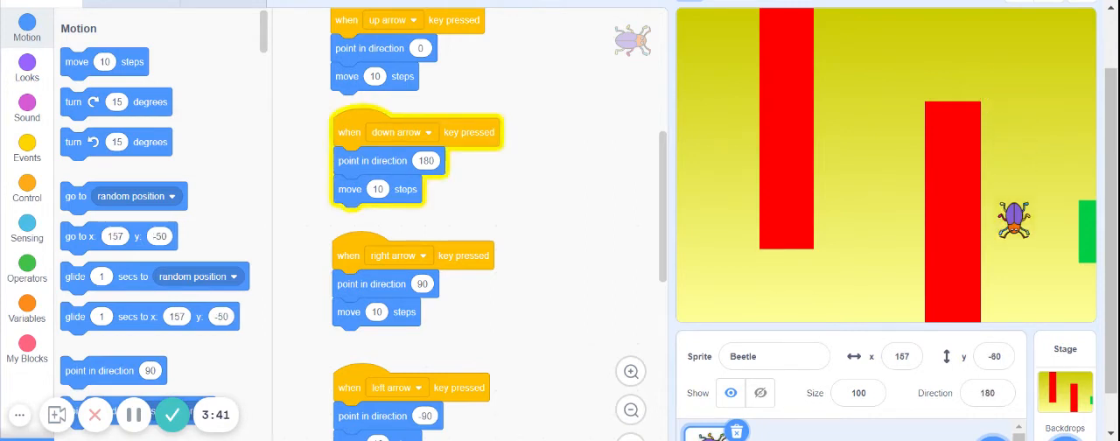
Steer the beetle right onto the green goal so it says 'Well Done! You did it!'
{"action": "key", "text": "Right"}
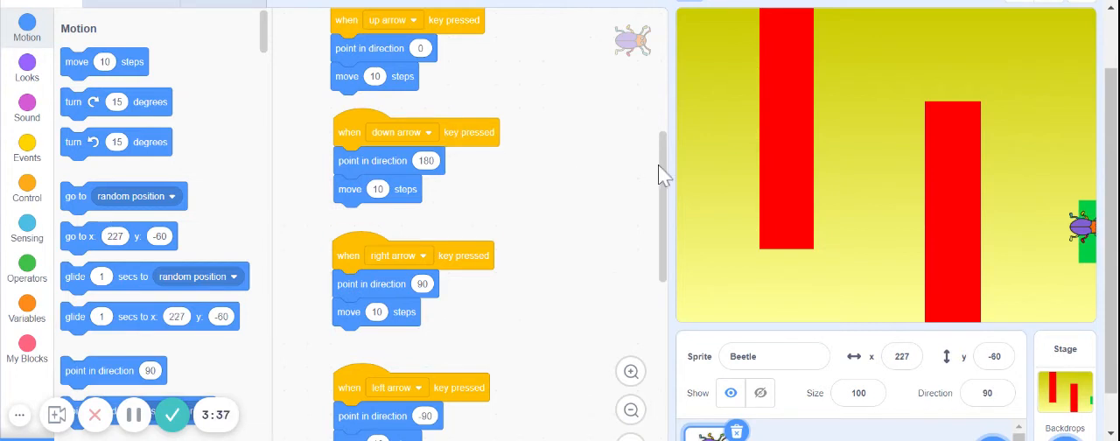
{"action": "scroll", "scroll_direction": "down", "scroll_amount": 3}
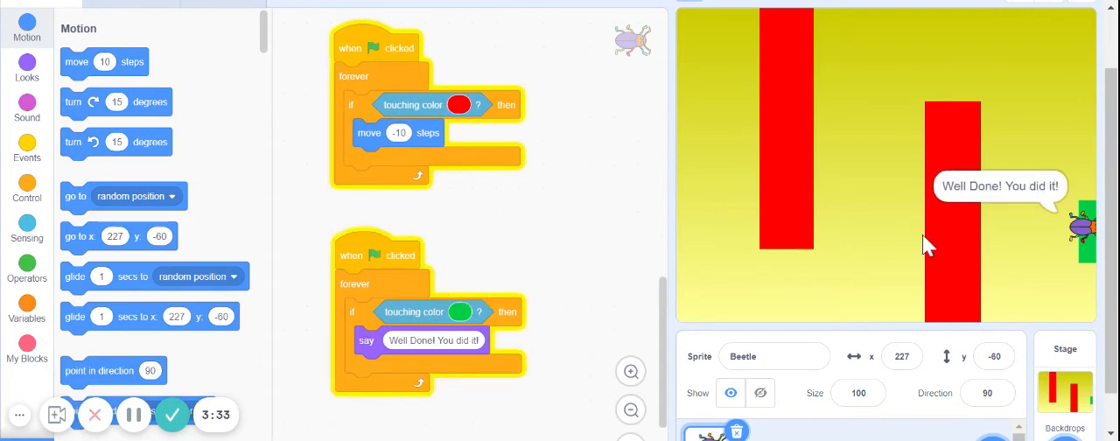
{"action": "mouse_move", "coordinate": [472, 329]}
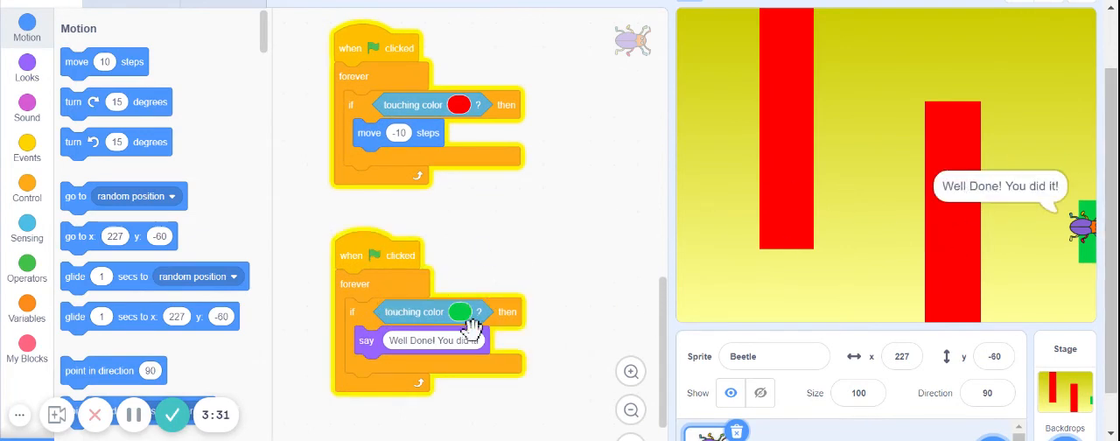
{"action": "scroll", "scroll_direction": "down", "scroll_amount": 3}
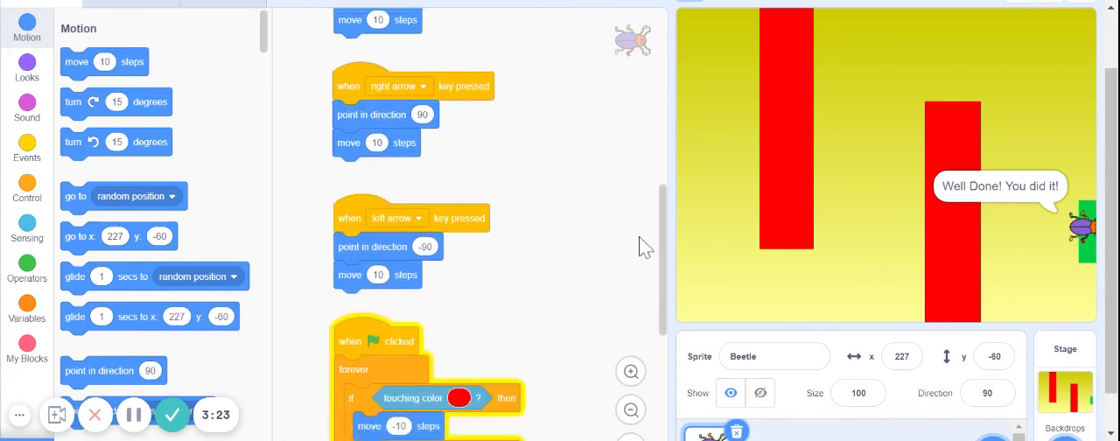
{"action": "scroll", "scroll_direction": "down", "scroll_amount": 3}
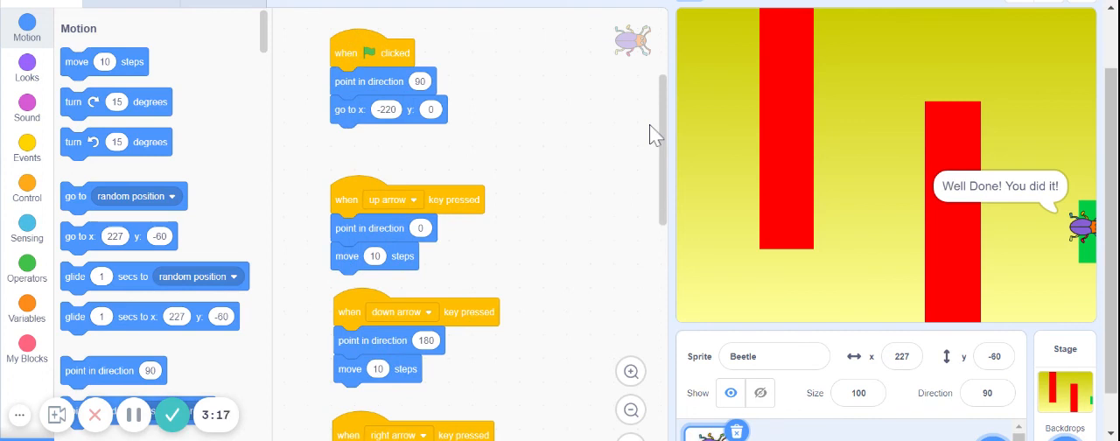
{"action": "mouse_move", "coordinate": [546, 241]}
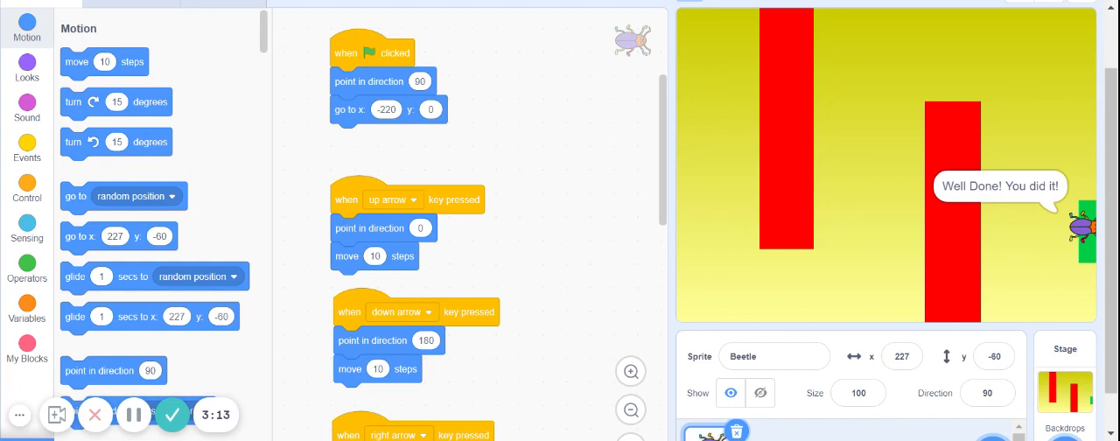
{"action": "mouse_move", "coordinate": [499, 259]}
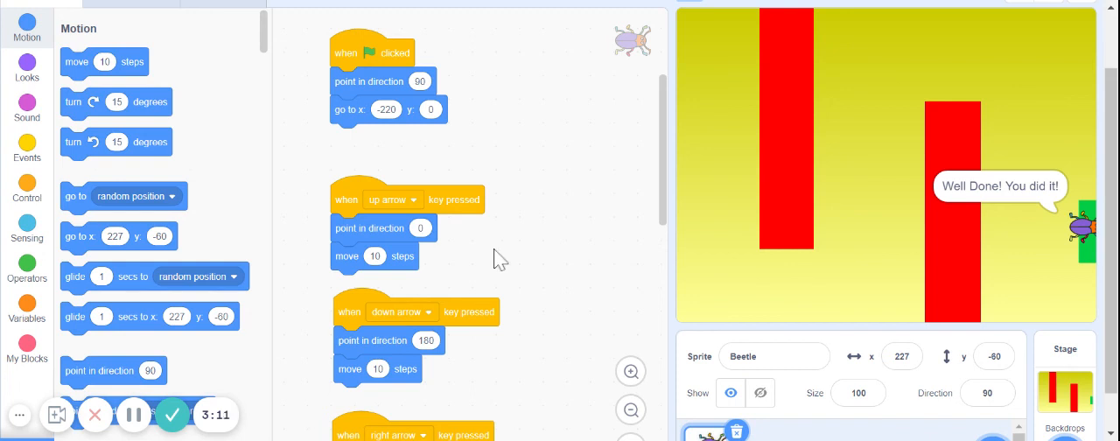
{"action": "mouse_move", "coordinate": [149, 402]}
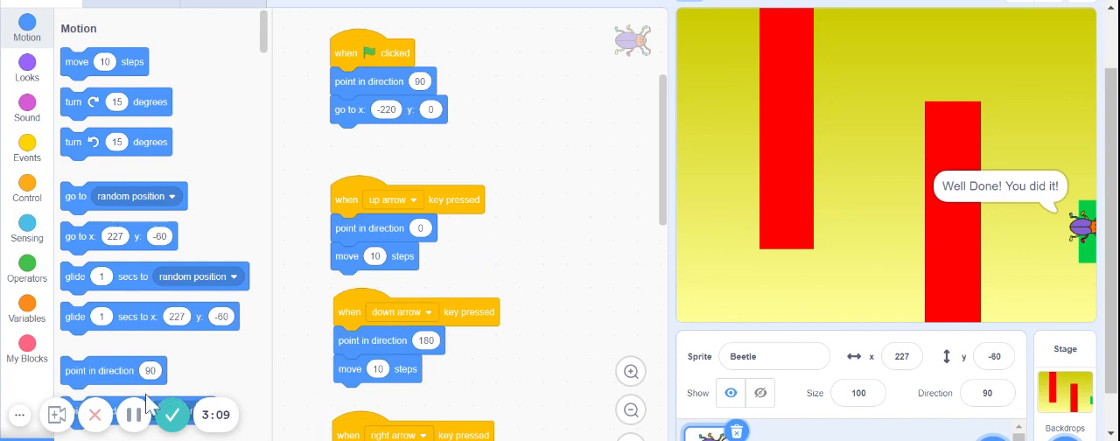